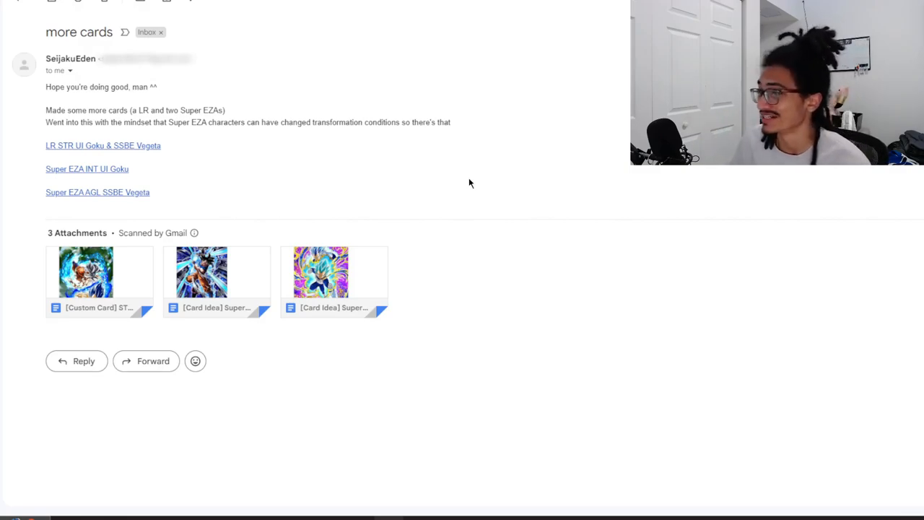
mouse_move(464, 185)
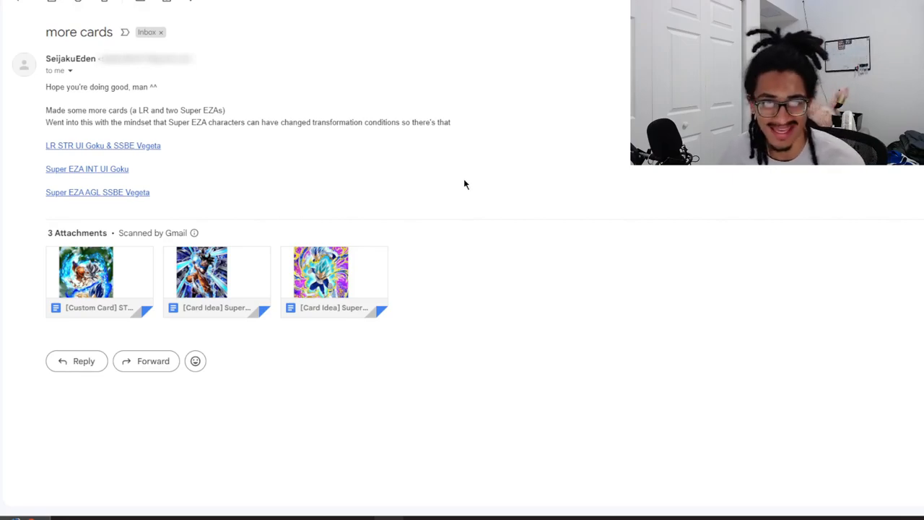
mouse_move(86, 277)
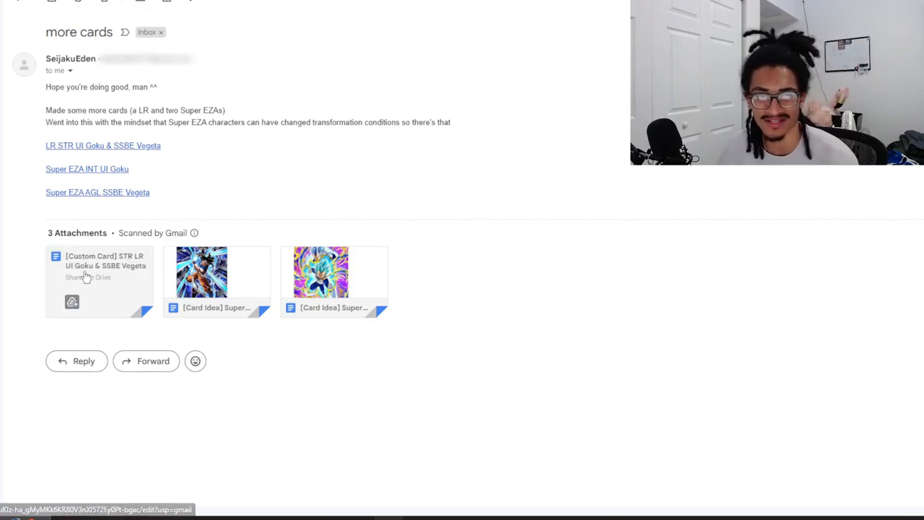
mouse_move(118, 292)
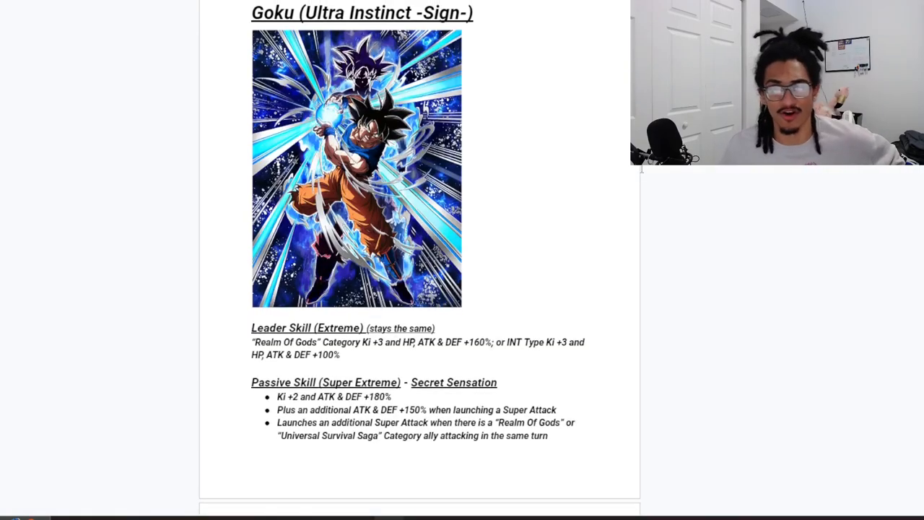
- Scroll through Goku's Sign-form leader skill, evasion passive and Super Attack down to the Transdimensional Instinct section
scroll("up", 3)
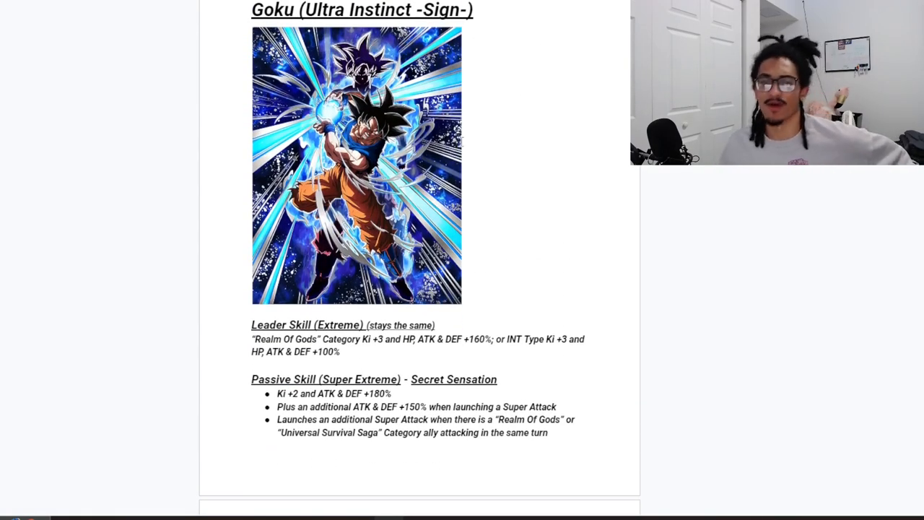
scroll("down", 3)
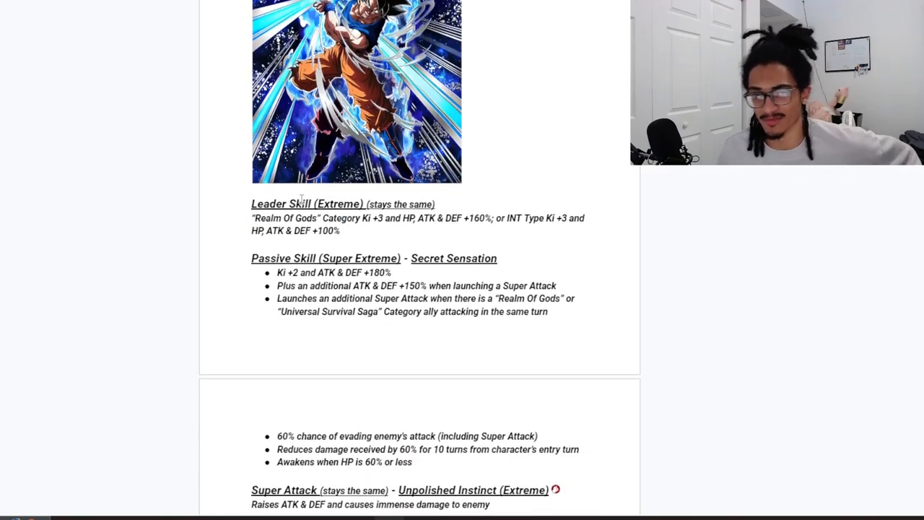
scroll("down", 3)
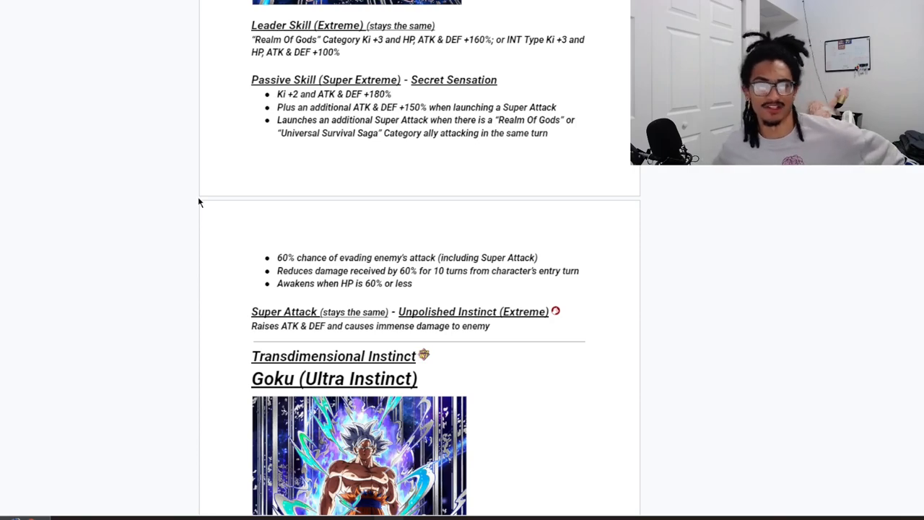
scroll("down", 3)
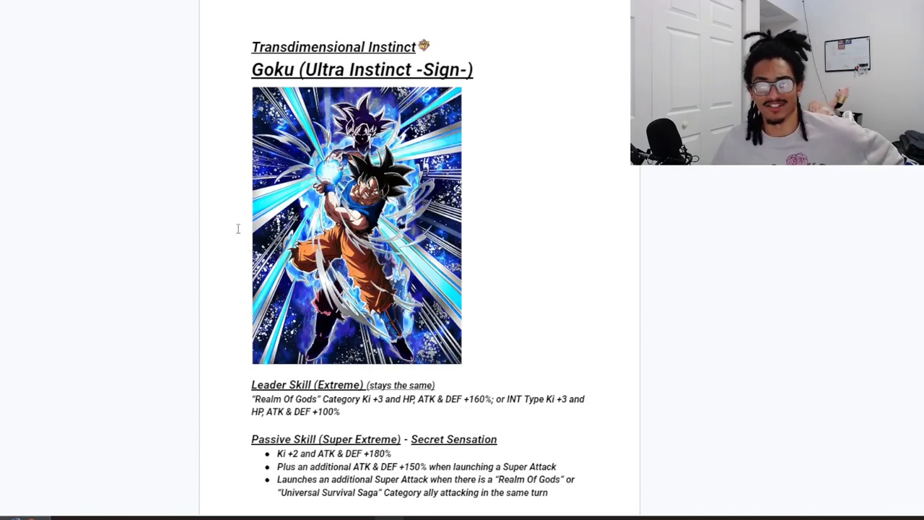
scroll("down", 3)
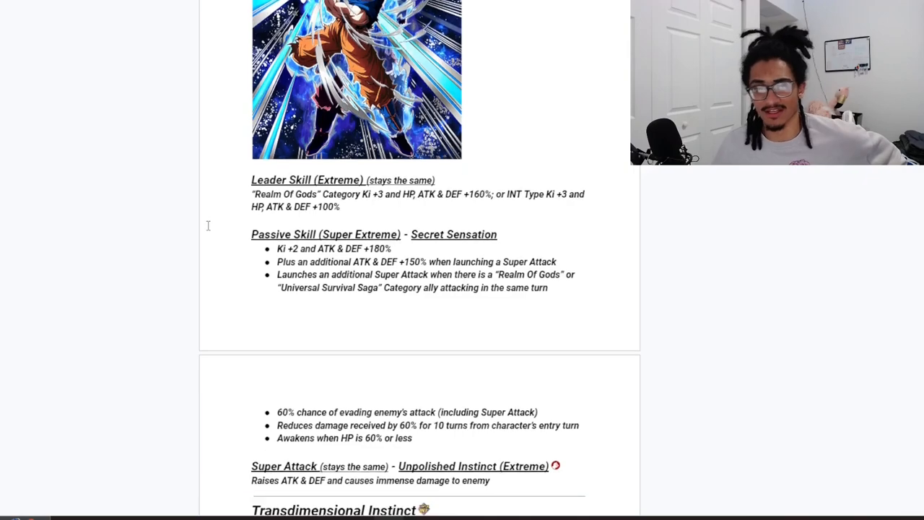
scroll("down", 3)
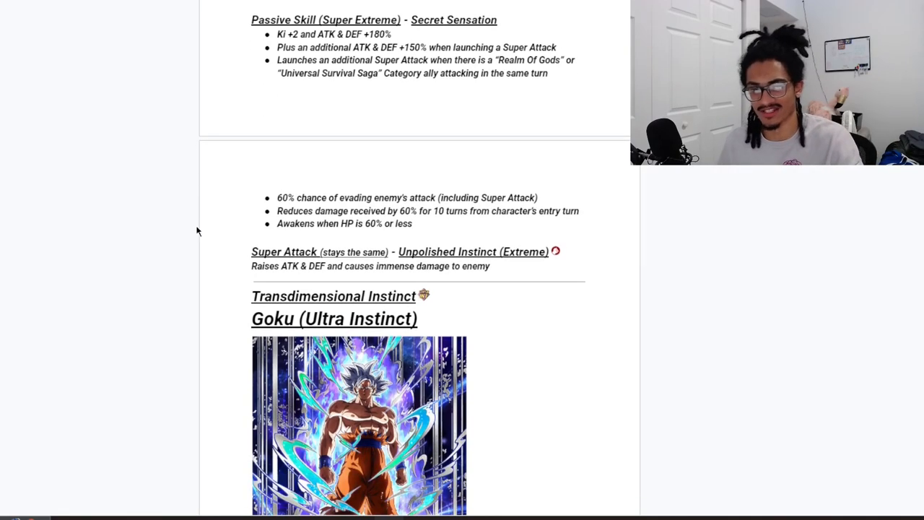
scroll("up", 3)
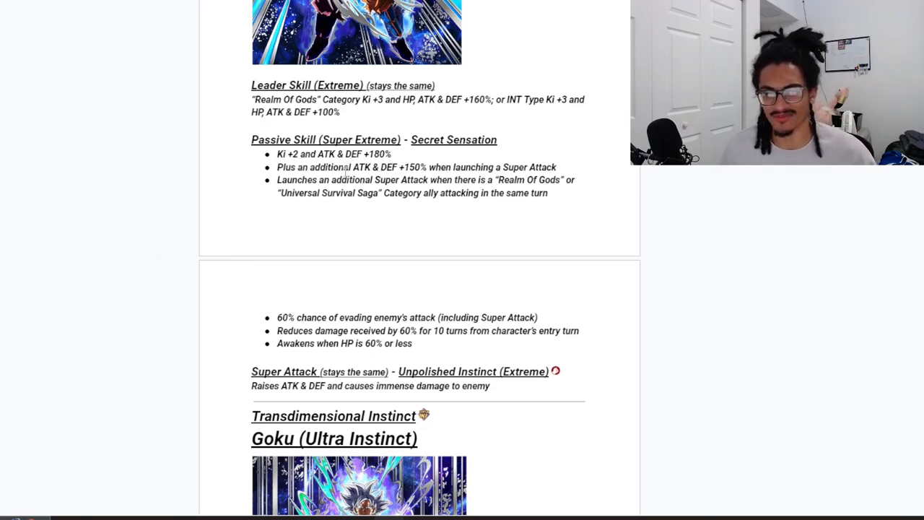
mouse_move(369, 401)
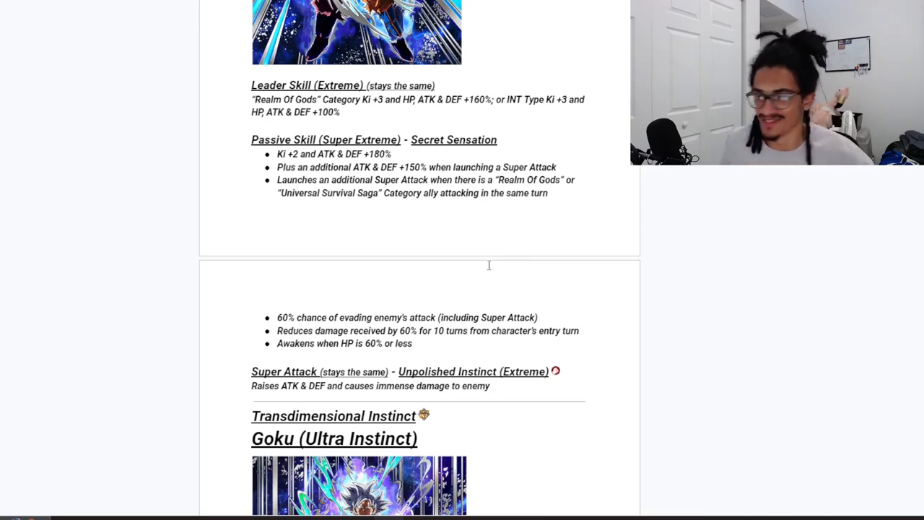
scroll("down", 3)
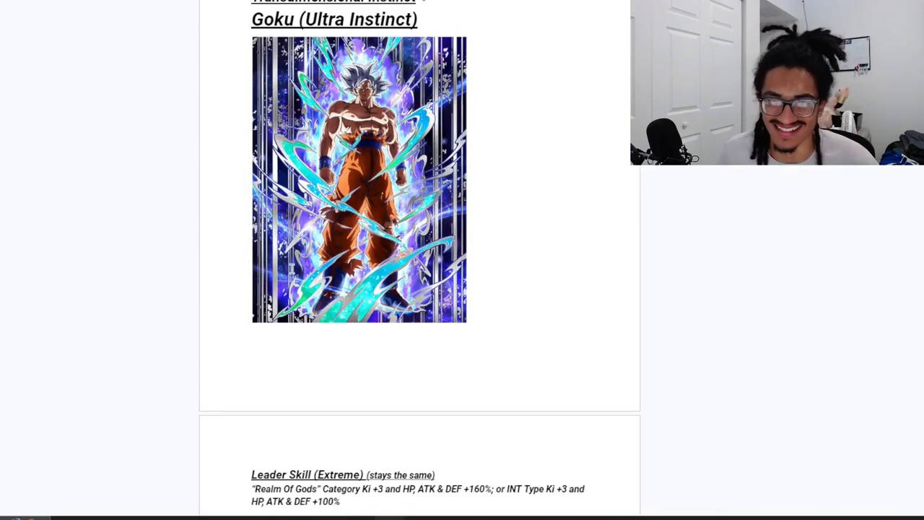
scroll("down", 3)
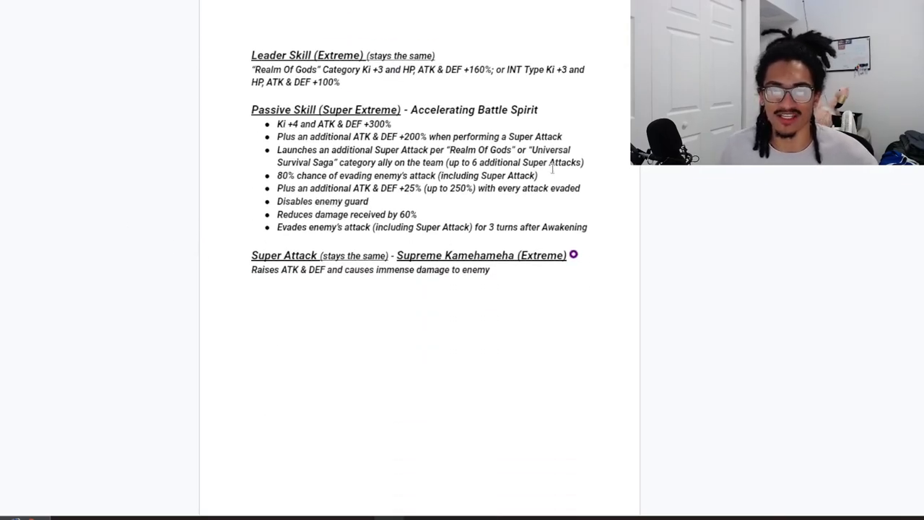
scroll("down", 3)
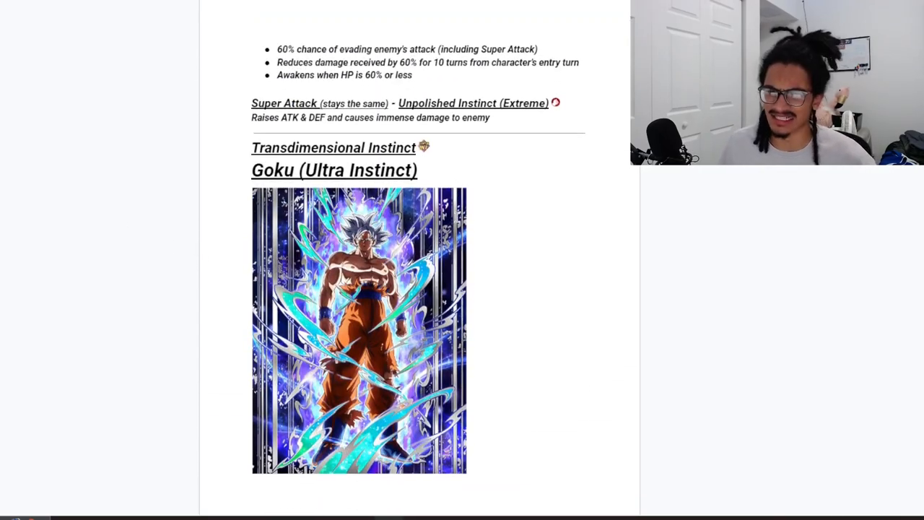
scroll("down", 3)
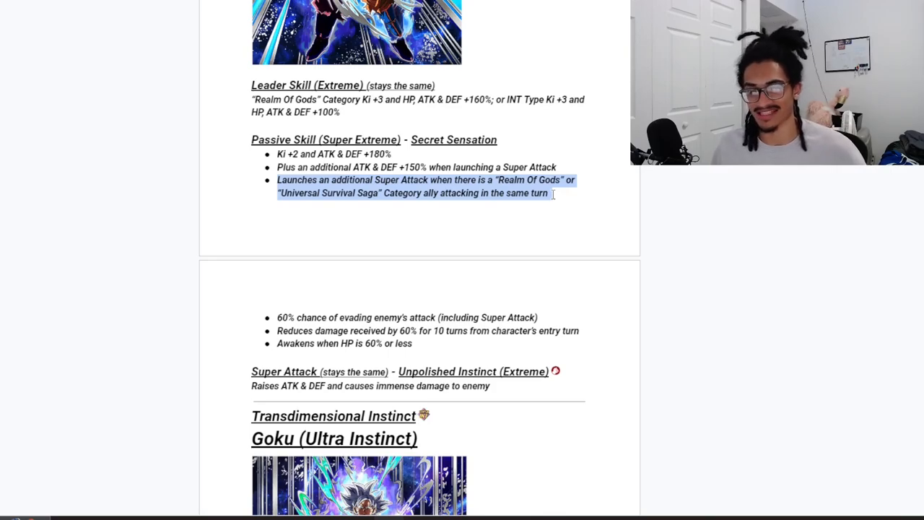
scroll("down", 3)
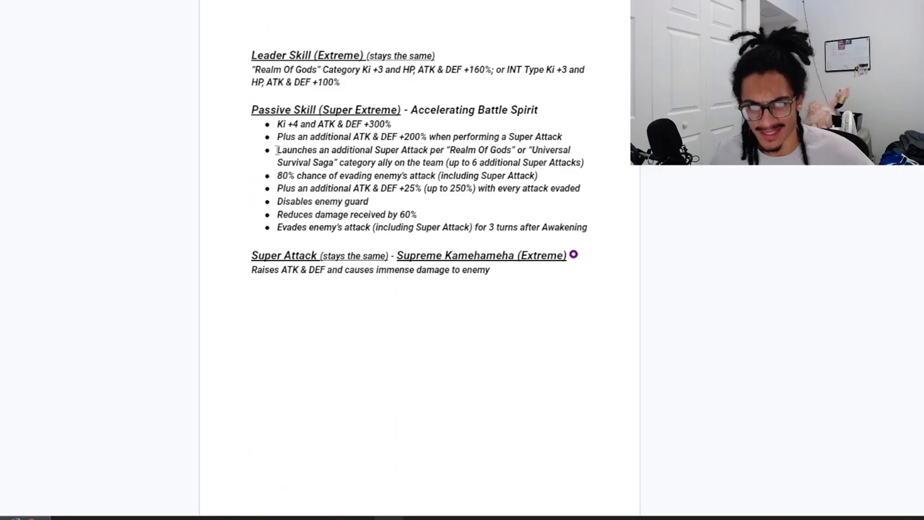
left_click_drag(277, 149, 584, 162)
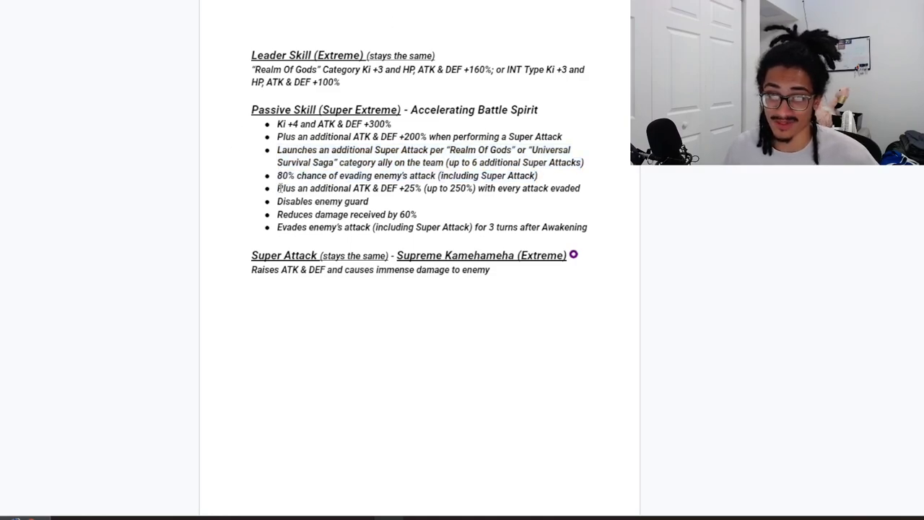
left_click_drag(277, 187, 477, 187)
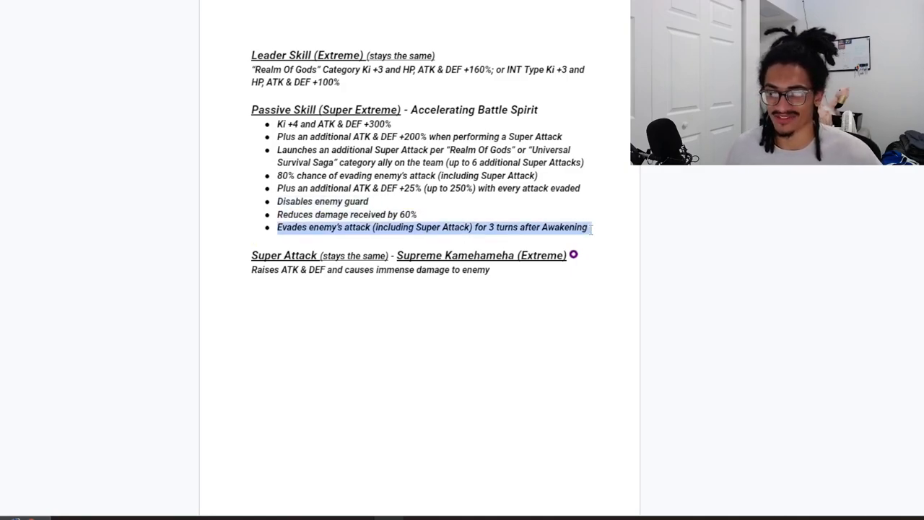
left_click(592, 226)
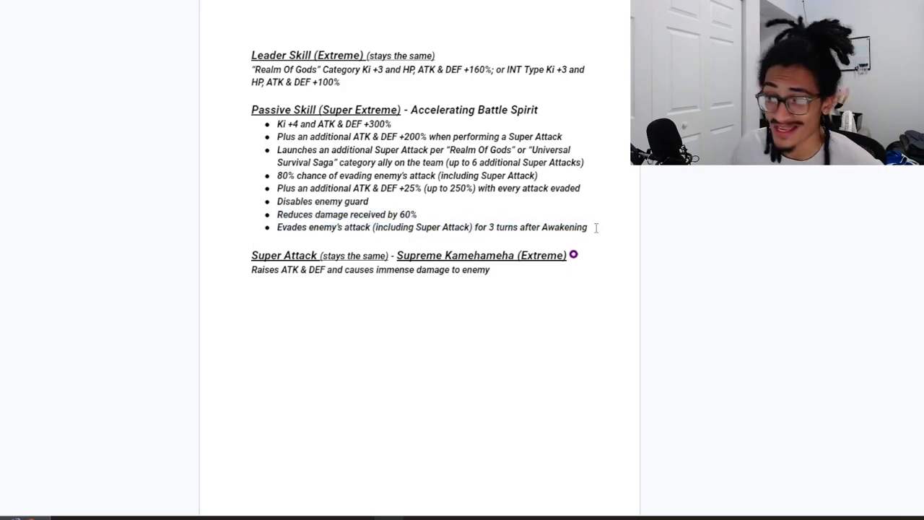
left_click_drag(277, 124, 587, 226)
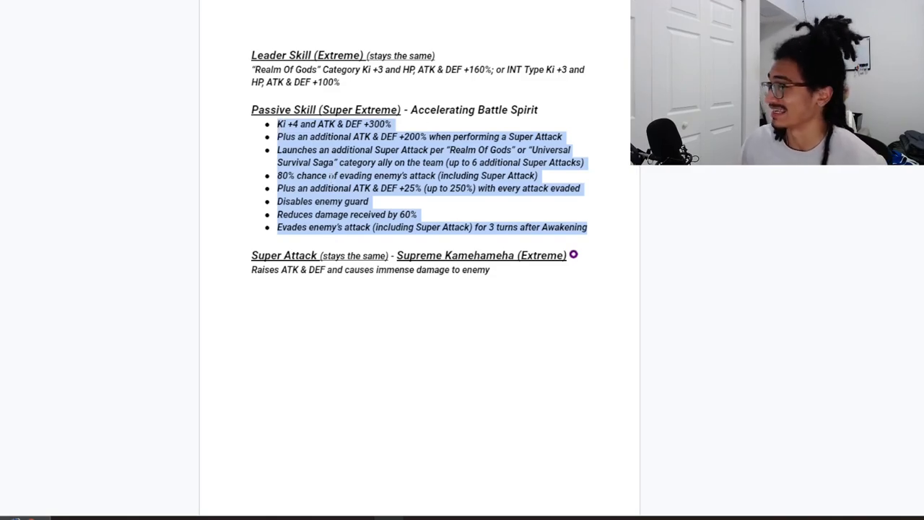
scroll("down", 3)
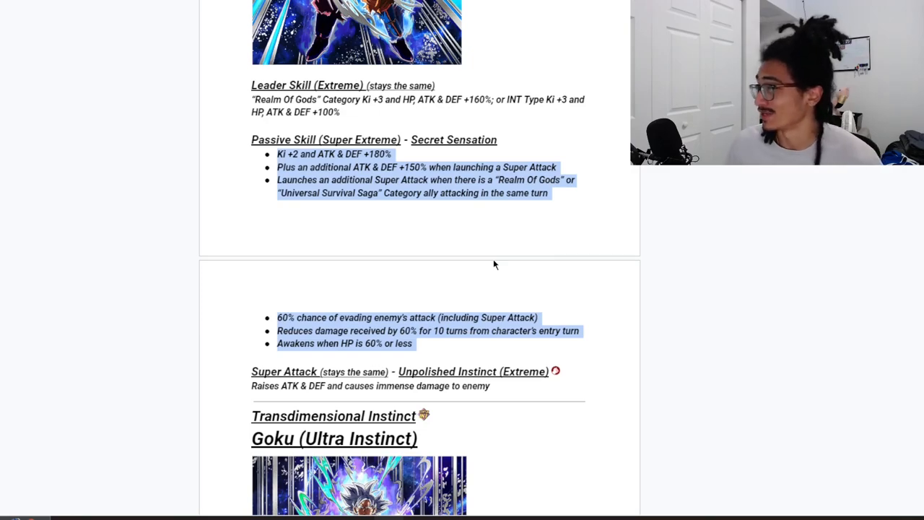
mouse_move(467, 264)
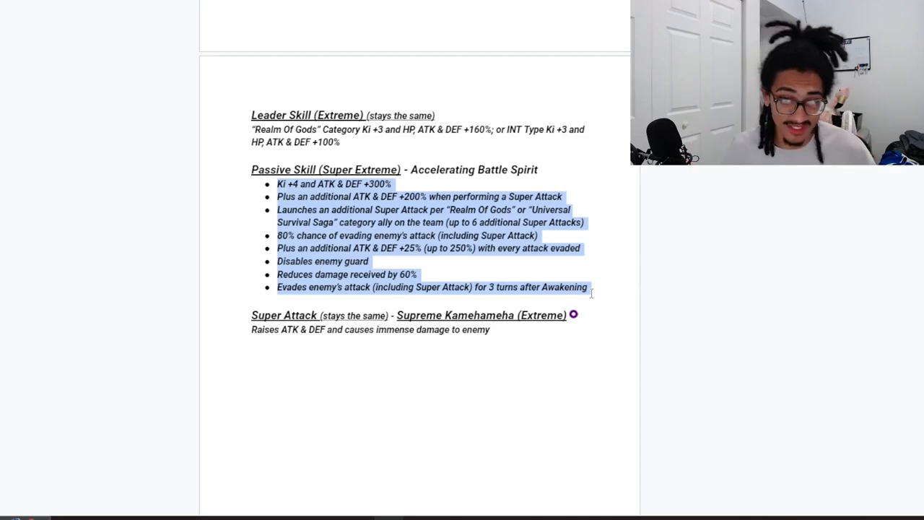
scroll("down", 3)
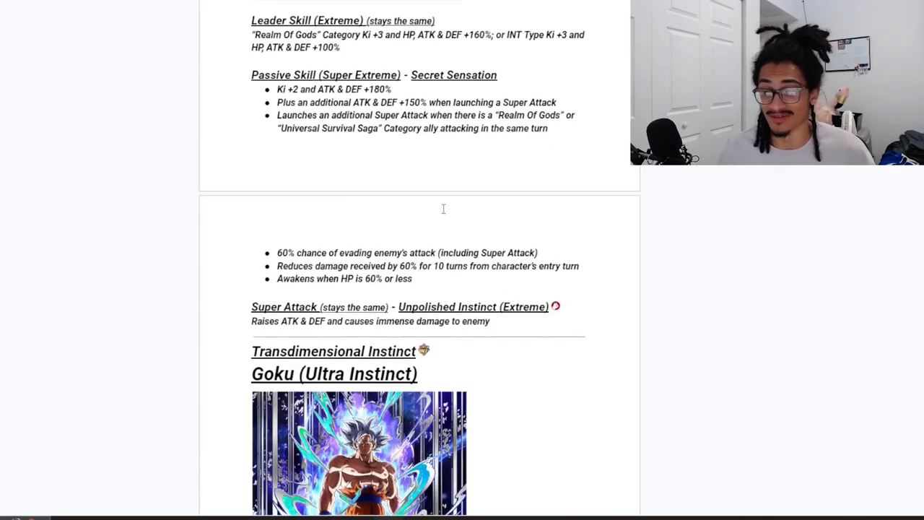
scroll("down", 3)
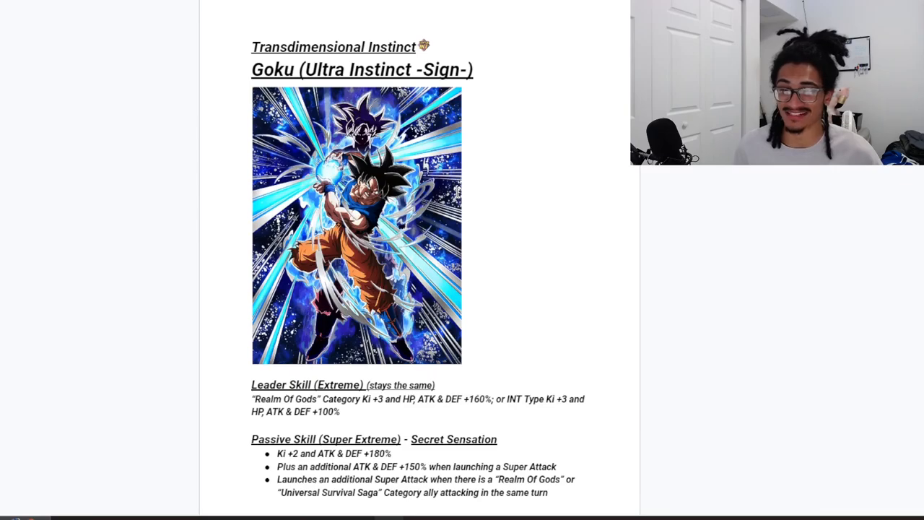
scroll("down", 3)
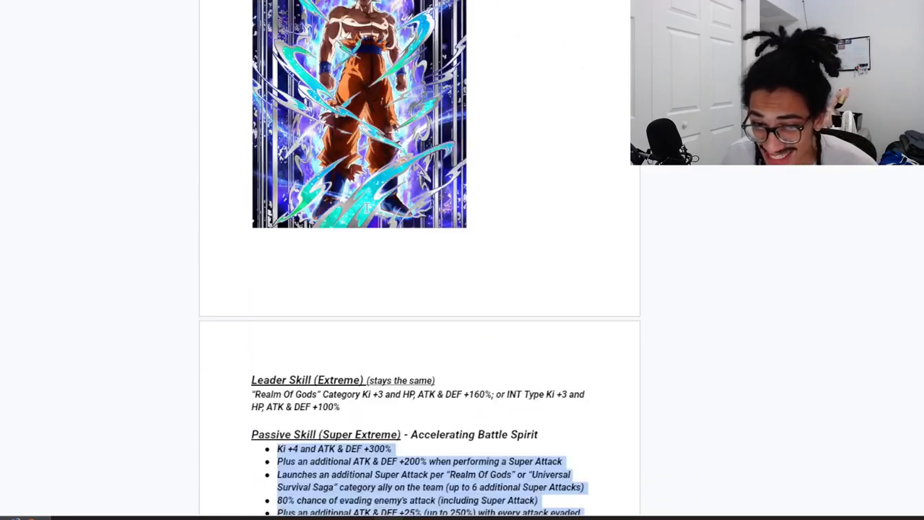
scroll("down", 3)
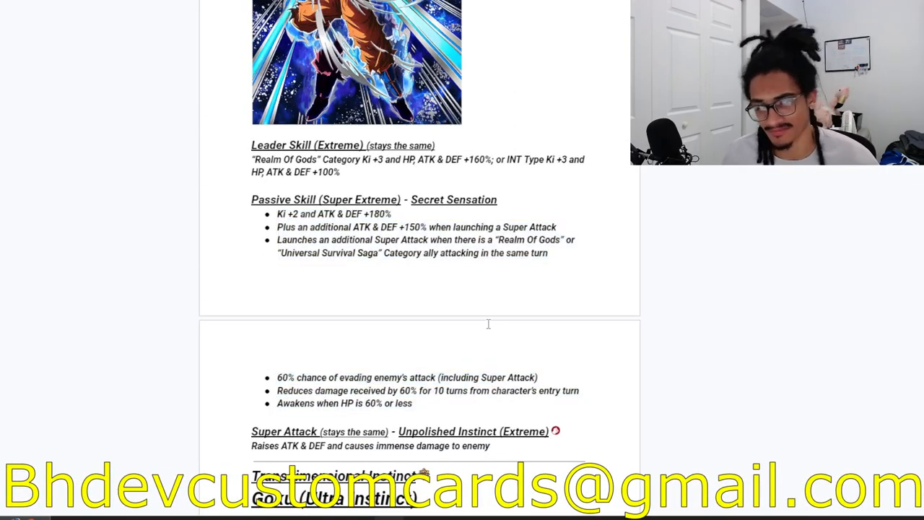
scroll("up", 3)
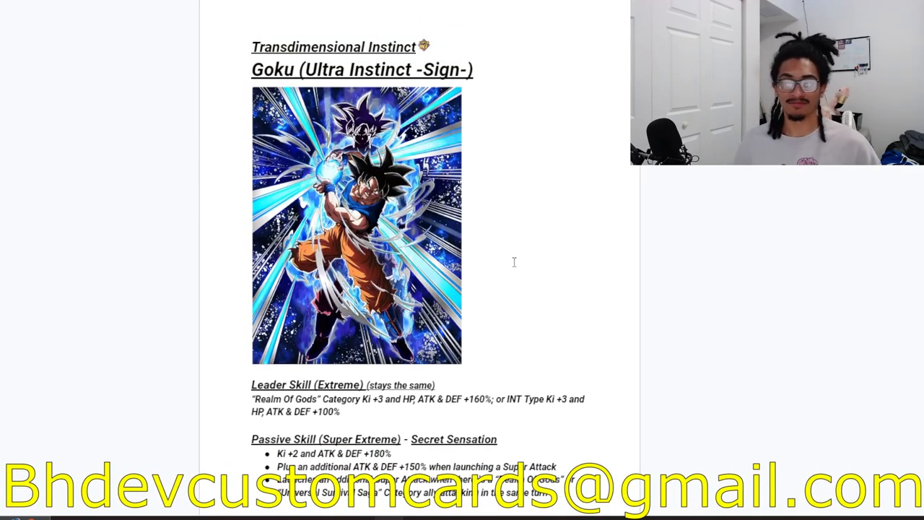